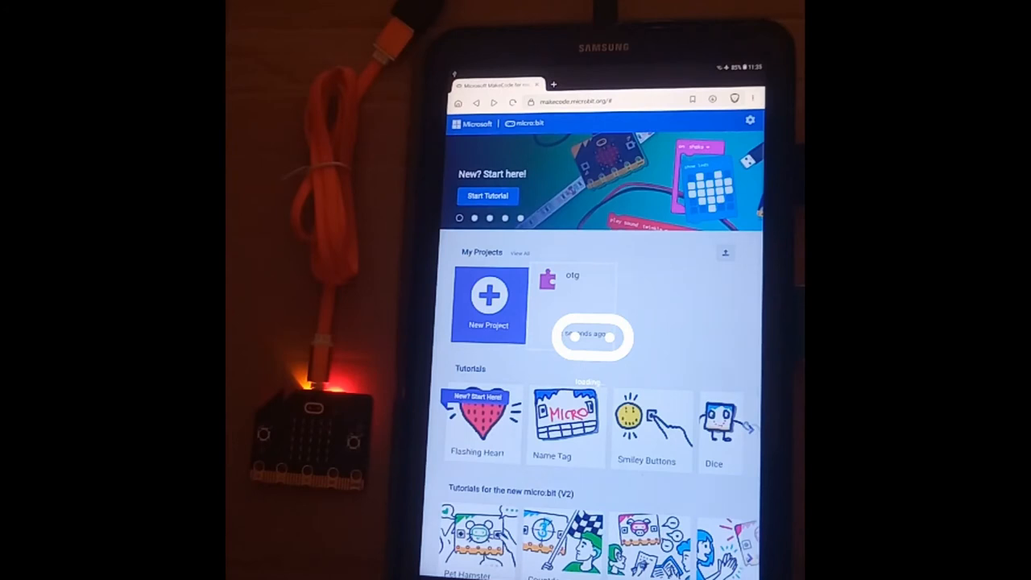
Open the saved project from My Projects so its blocks load in the editor
{"action": "left_click", "coordinate": [571, 303]}
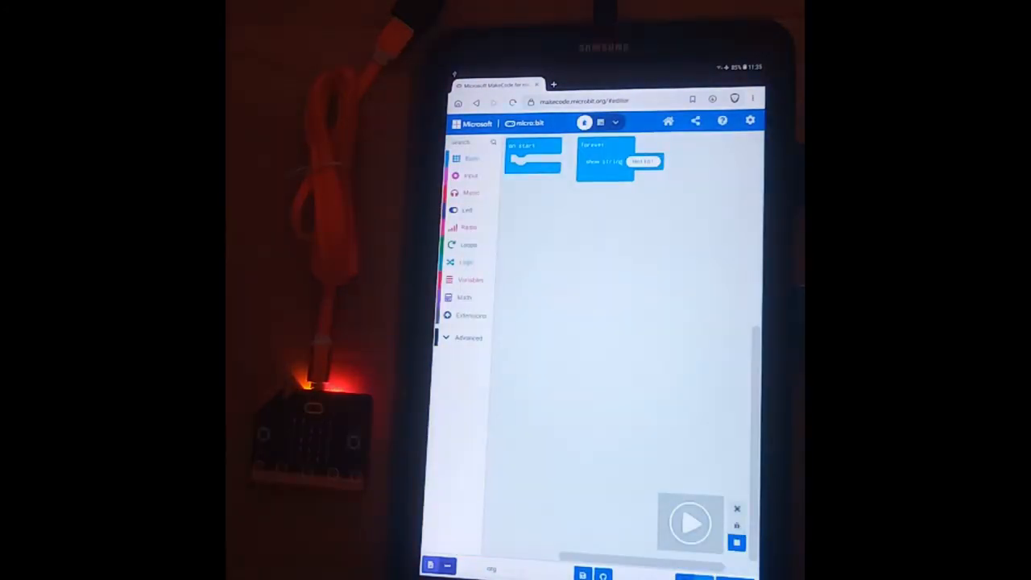